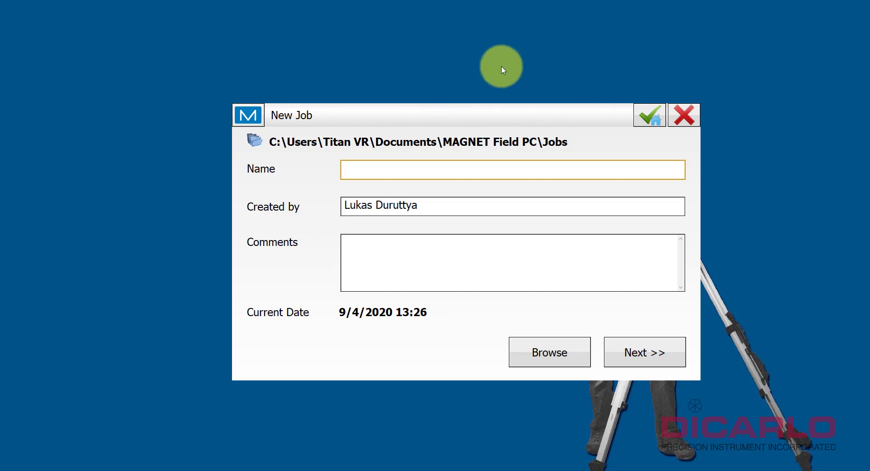
Step: Name the new job Change-GPS-base-position and confirm it
{"action": "left_click", "coordinate": [511, 169]}
{"action": "type", "text": "Change-GPS-"}
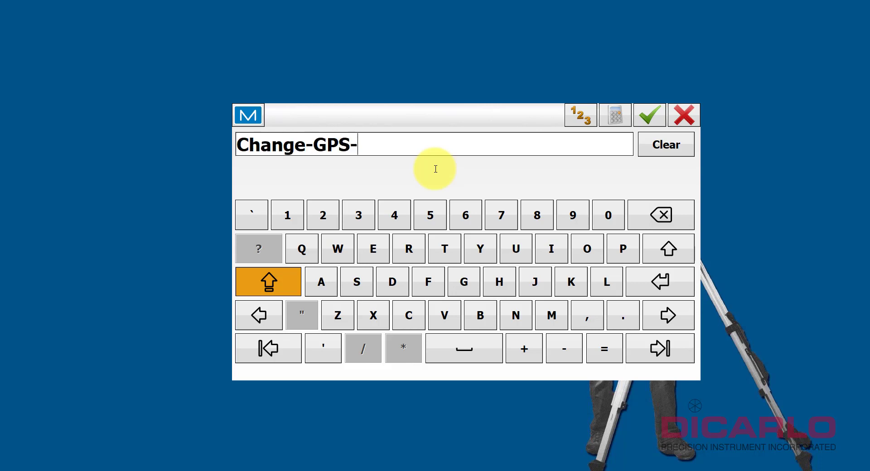
{"action": "type", "text": "base-"}
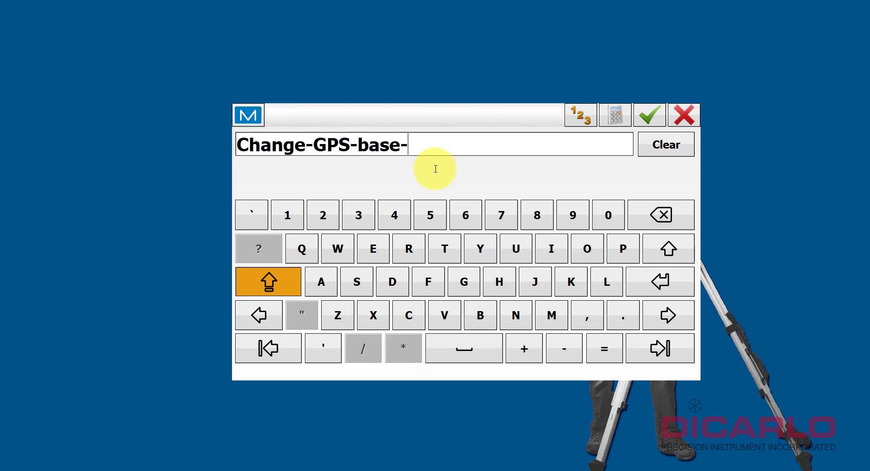
{"action": "type", "text": "position"}
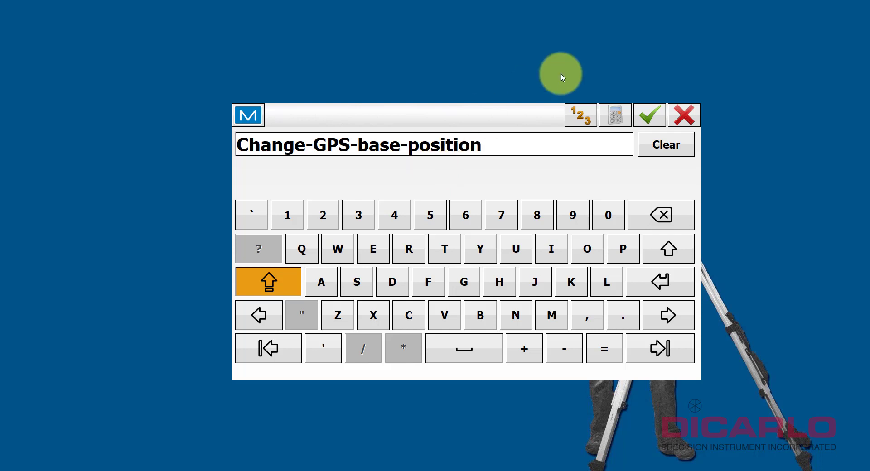
{"action": "left_click", "coordinate": [650, 115]}
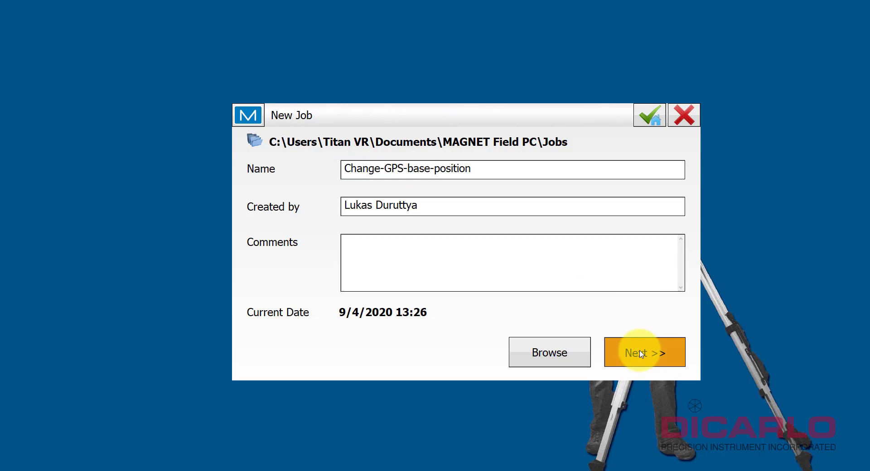
Step: Accept the default configuration, coordinate system, units and alarms, then create the job
{"action": "left_click", "coordinate": [643, 351]}
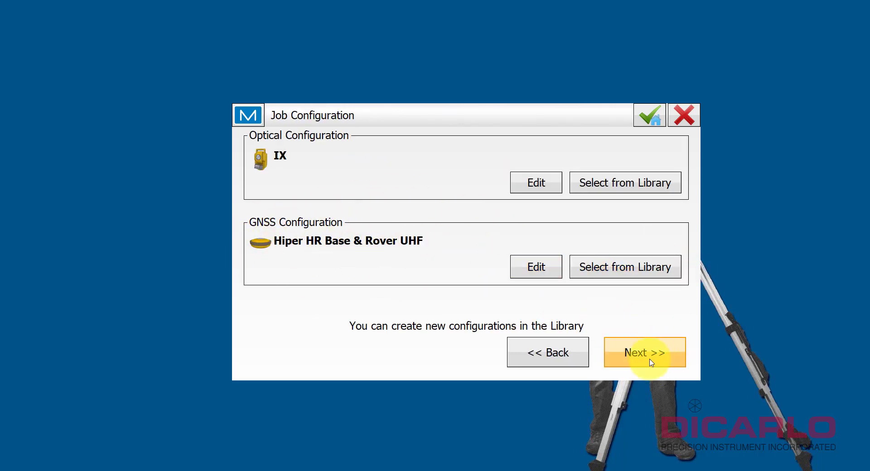
{"action": "left_click", "coordinate": [645, 352]}
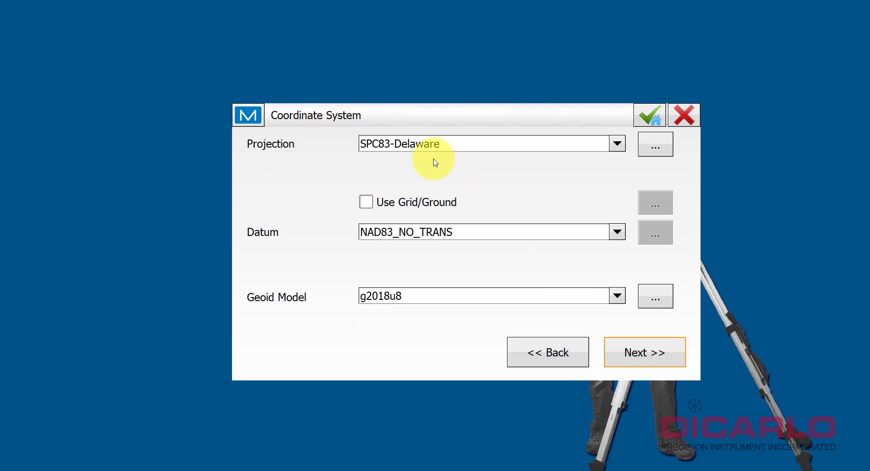
{"action": "mouse_move", "coordinate": [464, 229]}
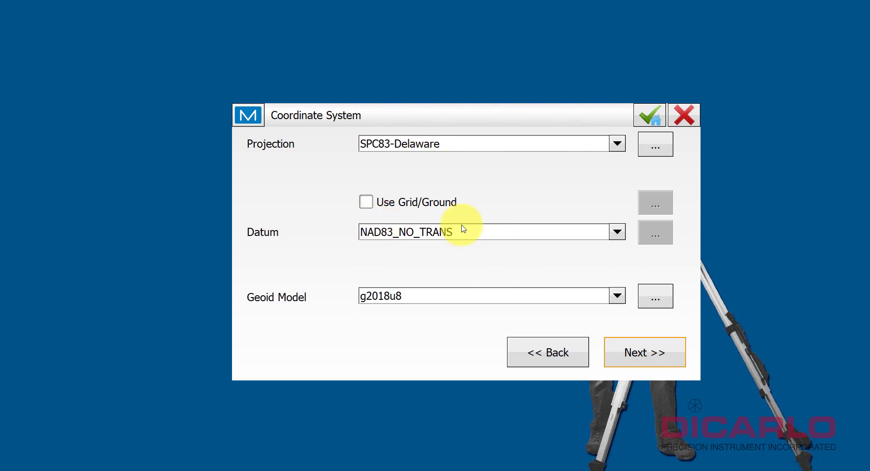
{"action": "left_click", "coordinate": [645, 352]}
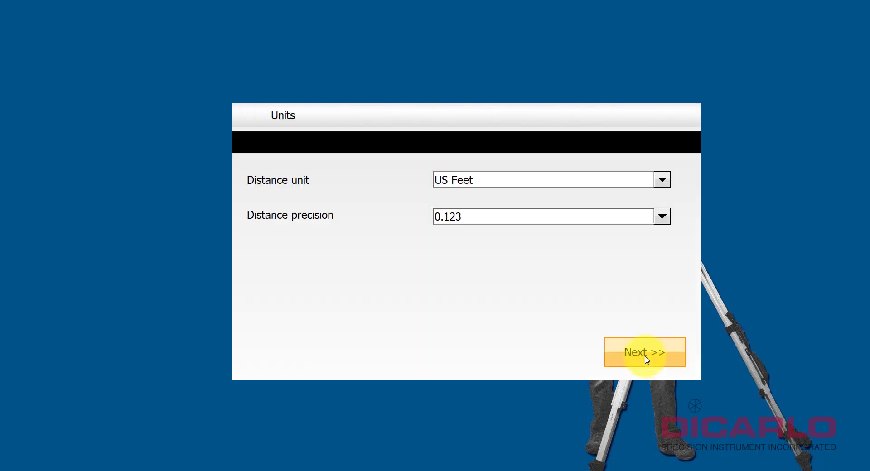
{"action": "left_click", "coordinate": [645, 352]}
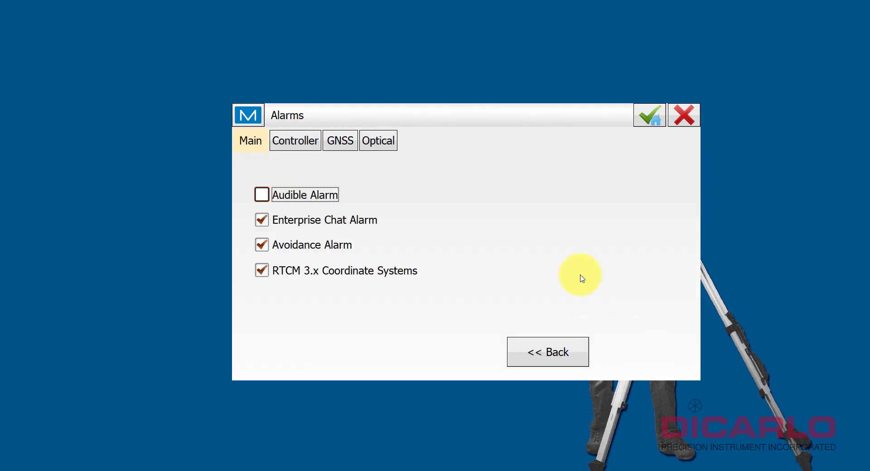
{"action": "left_click", "coordinate": [548, 351]}
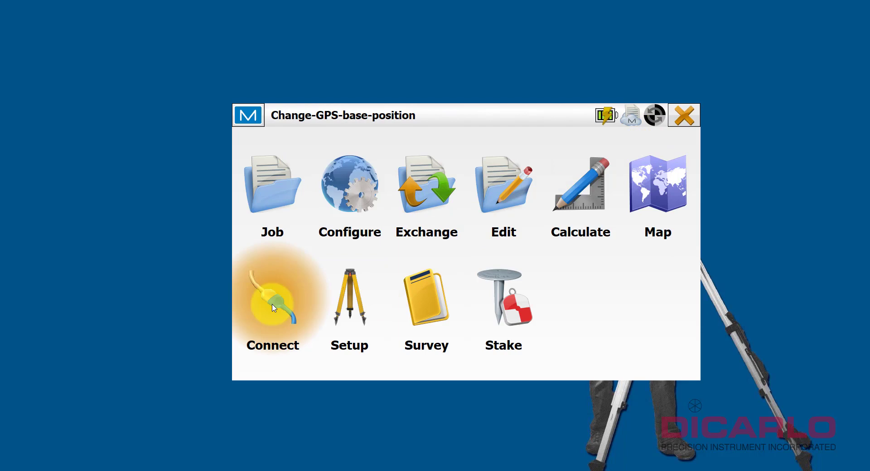
Step: Connect to the Hiper HR GNSS receiver in Base mode
{"action": "left_click", "coordinate": [272, 298]}
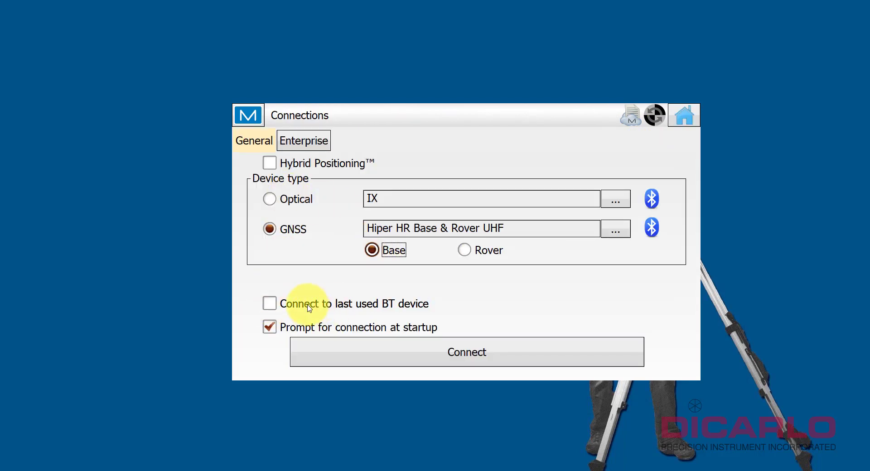
{"action": "left_click", "coordinate": [466, 352]}
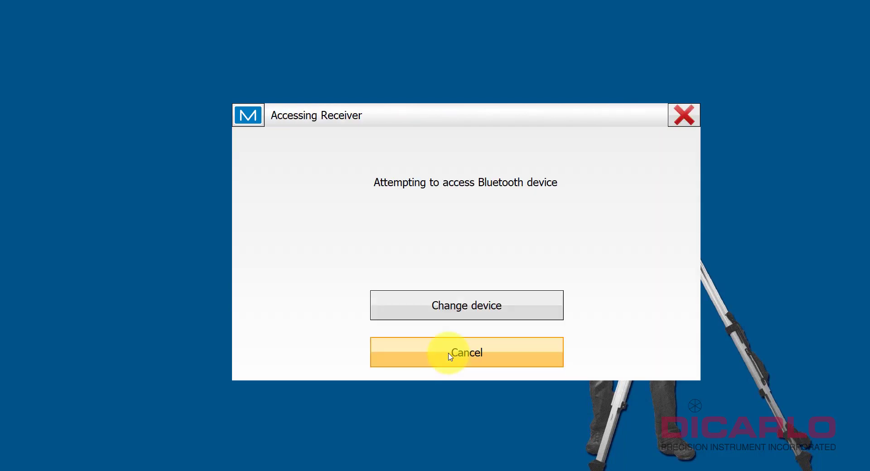
{"action": "left_click", "coordinate": [466, 351]}
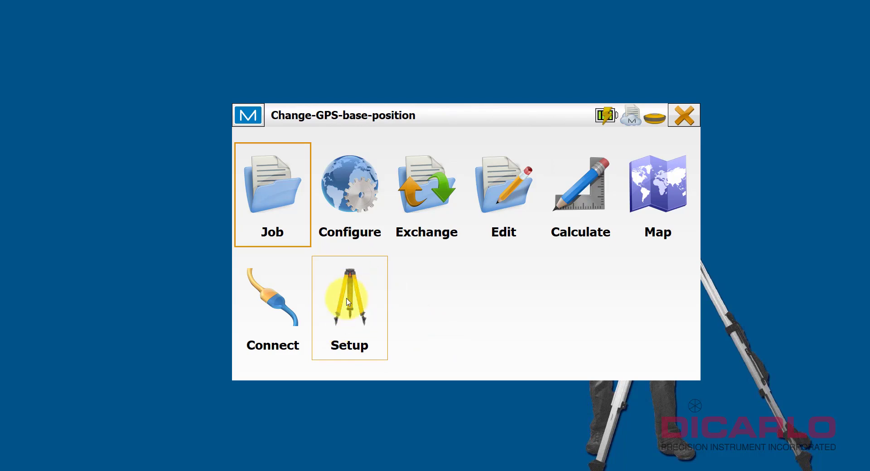
Step: In Start Base, fill Base1 with the current position N 196797.606, E 745073.715, Elev 8.745
{"action": "left_click", "coordinate": [350, 301]}
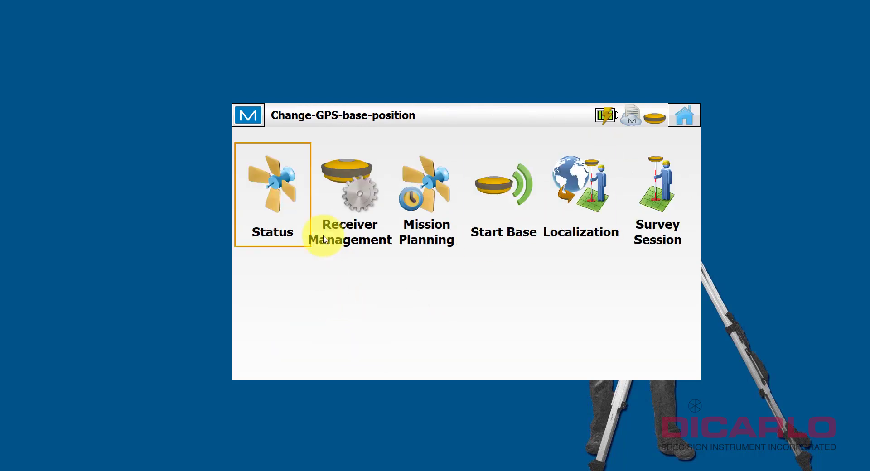
{"action": "left_click", "coordinate": [502, 184]}
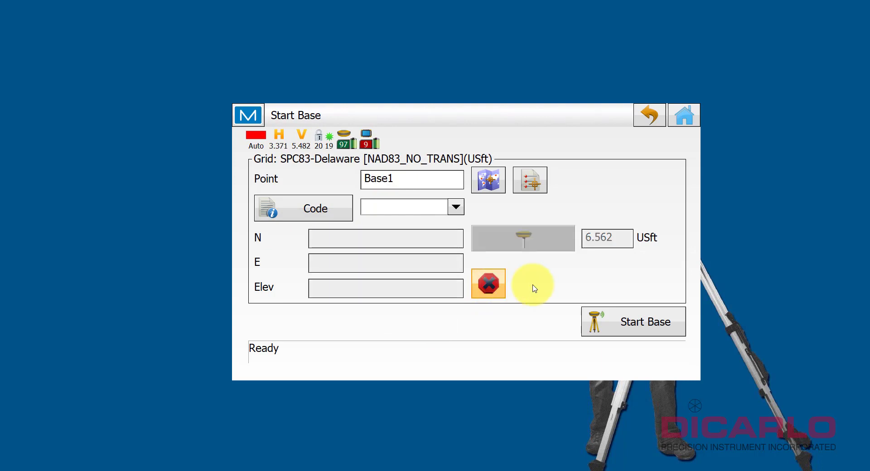
{"action": "left_click", "coordinate": [488, 284]}
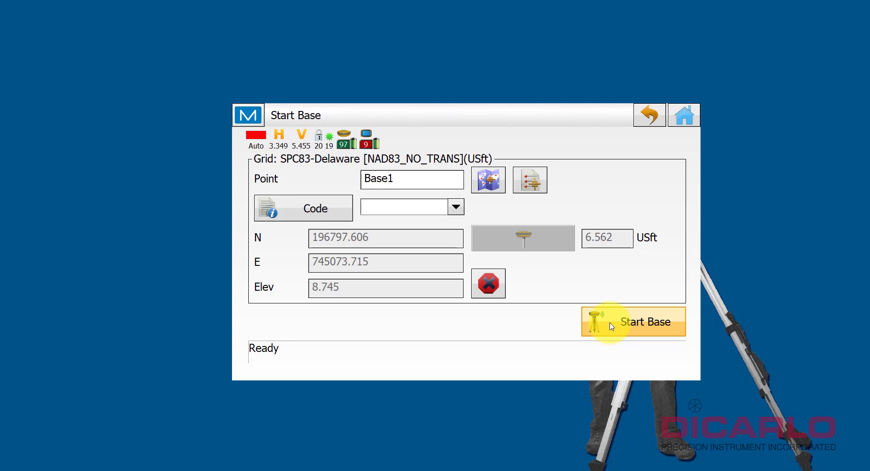
Step: Start the base at Base1, move on to Rover Connection and connect as the rover
{"action": "left_click", "coordinate": [645, 322]}
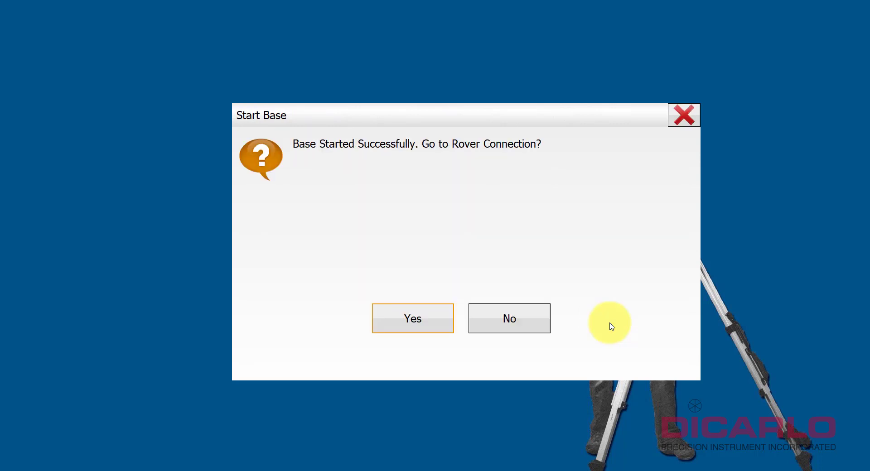
{"action": "mouse_move", "coordinate": [453, 199]}
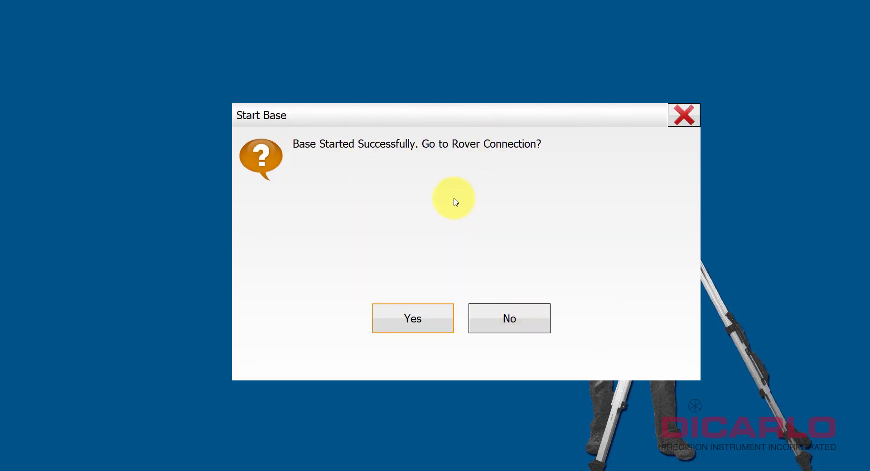
{"action": "left_click", "coordinate": [412, 319]}
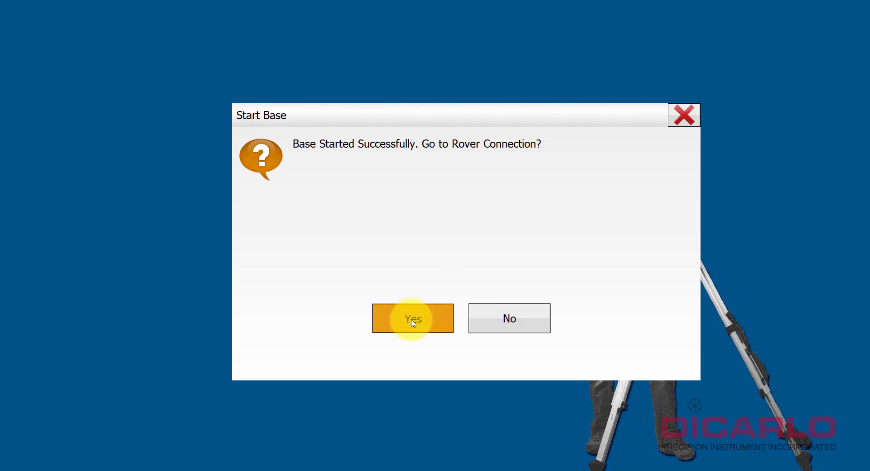
{"action": "left_click", "coordinate": [413, 319]}
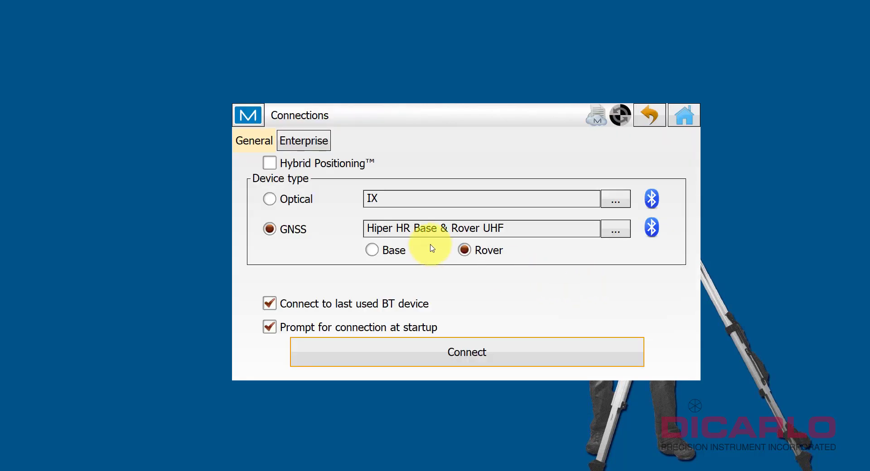
{"action": "left_click", "coordinate": [466, 352]}
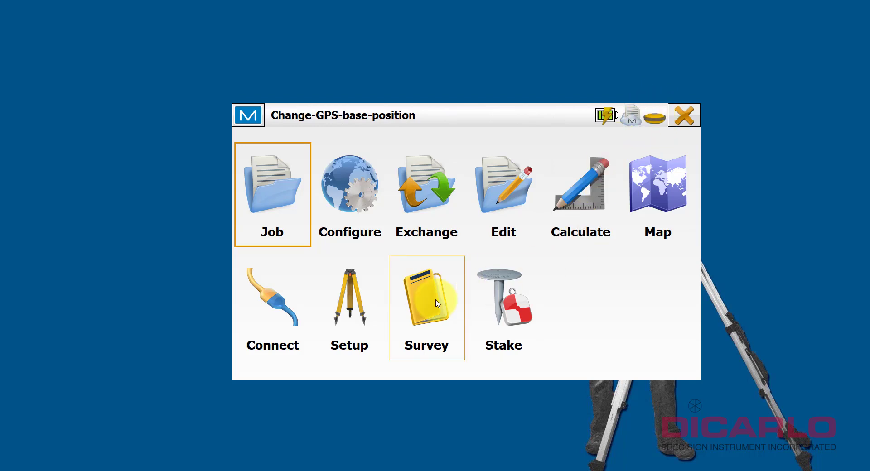
Step: Start a topo survey, accept the base station update, store point 100 and leave Topo: Map
{"action": "left_click", "coordinate": [426, 306]}
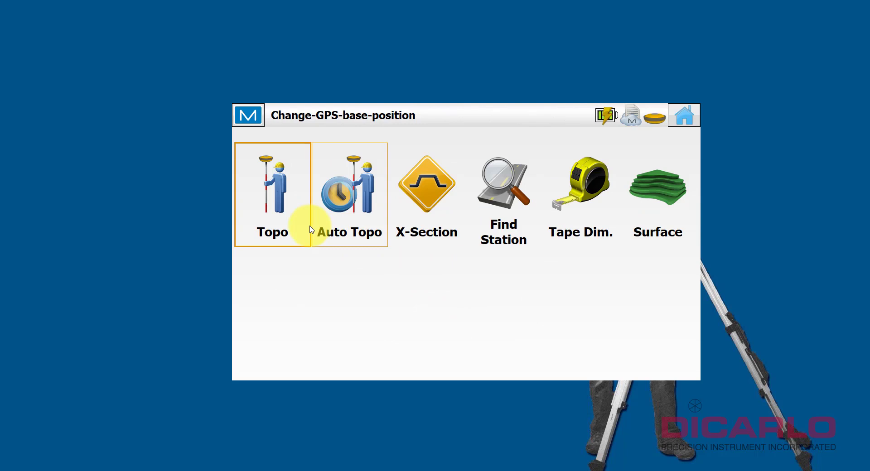
{"action": "left_click", "coordinate": [273, 188]}
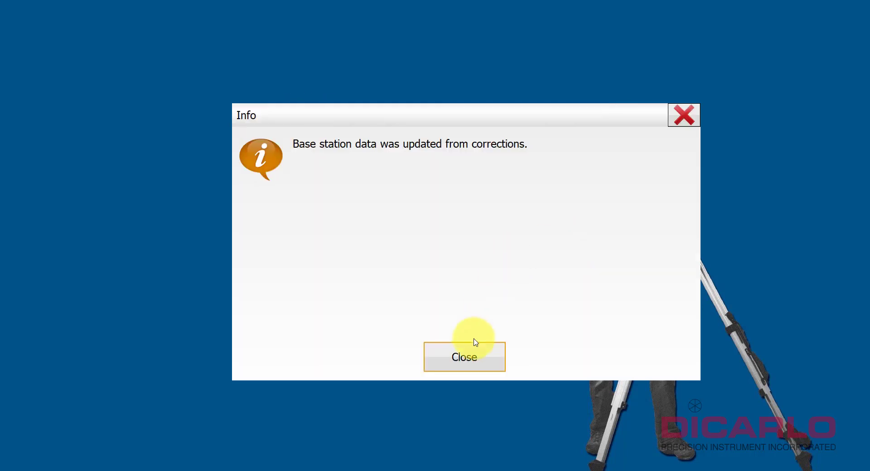
{"action": "mouse_move", "coordinate": [554, 115]}
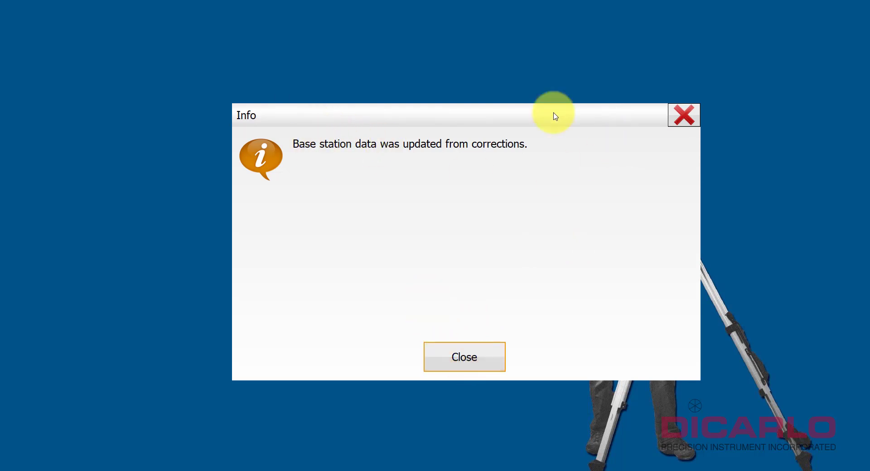
{"action": "left_click", "coordinate": [464, 358]}
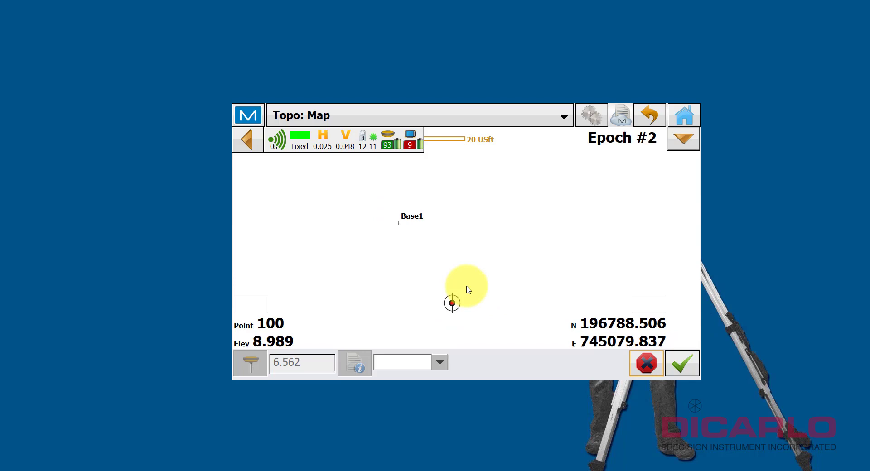
{"action": "left_click", "coordinate": [682, 364]}
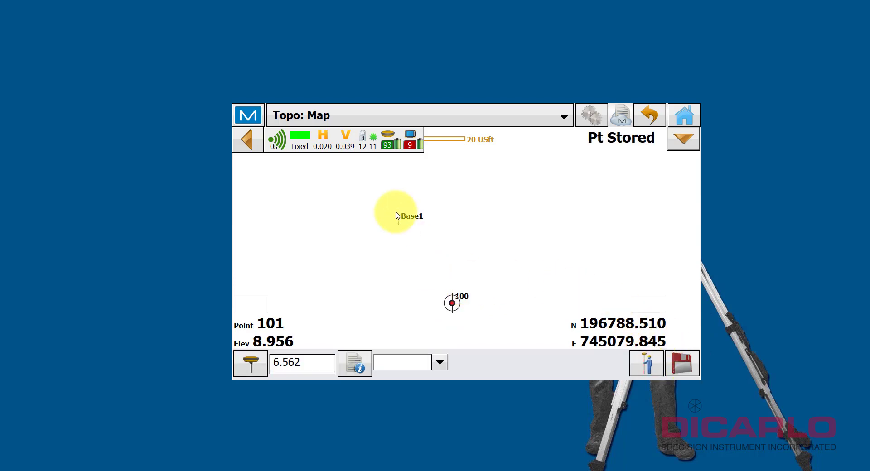
{"action": "left_click", "coordinate": [684, 115]}
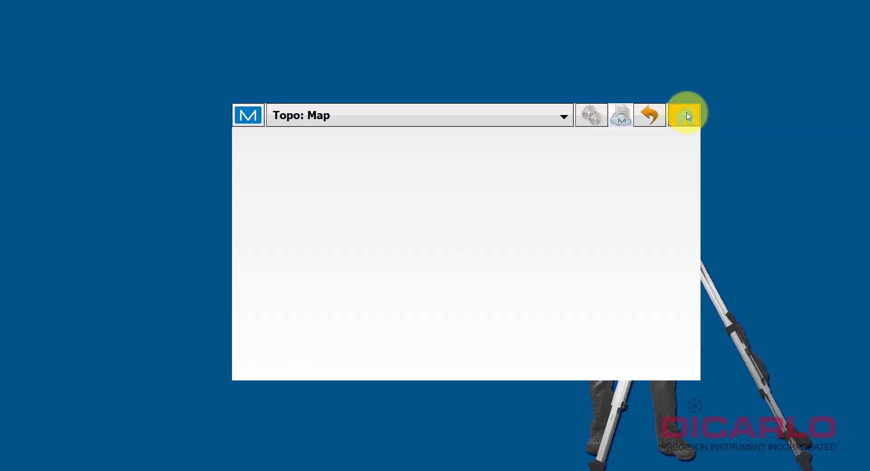
Step: Reach the Edit > Points list showing point 100 and Base1, closing the Connections screen on the way
{"action": "left_click", "coordinate": [686, 115]}
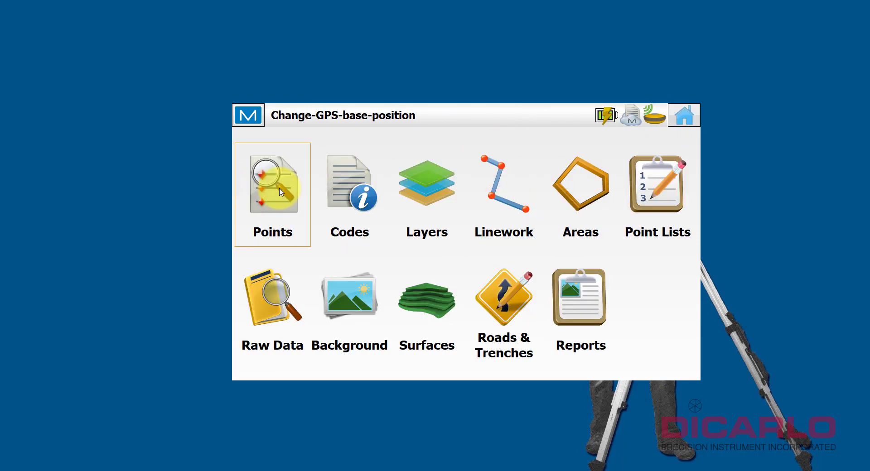
{"action": "left_click", "coordinate": [273, 183]}
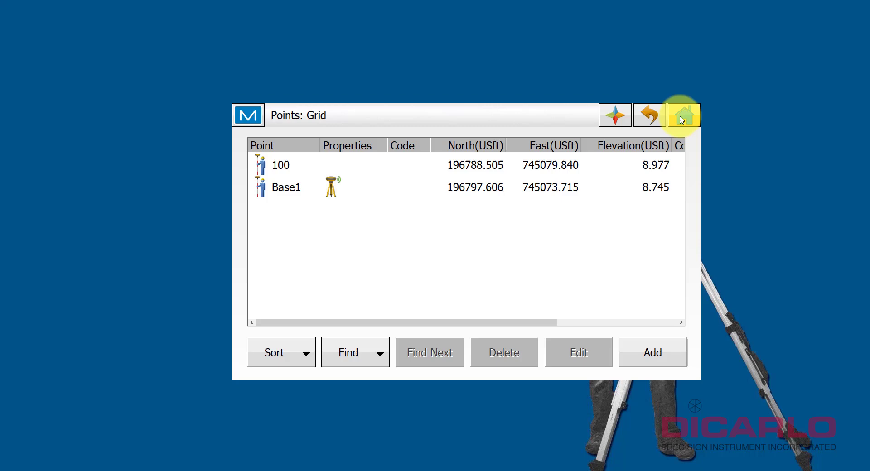
{"action": "left_click", "coordinate": [684, 115]}
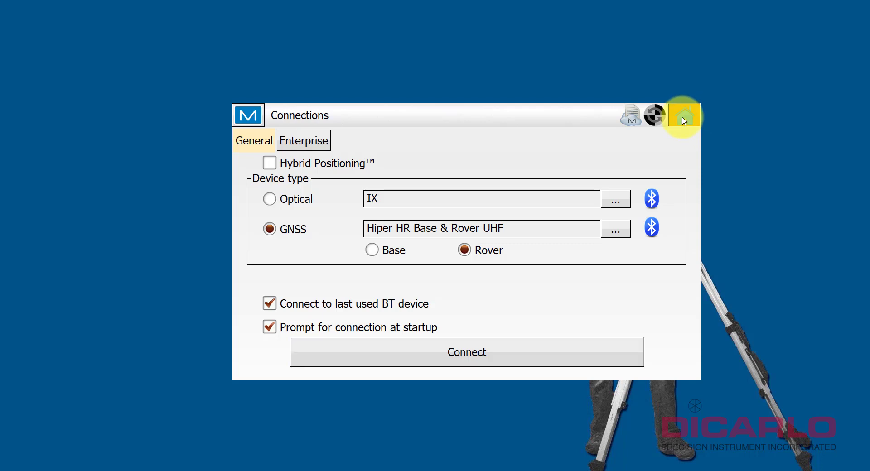
{"action": "left_click", "coordinate": [683, 115]}
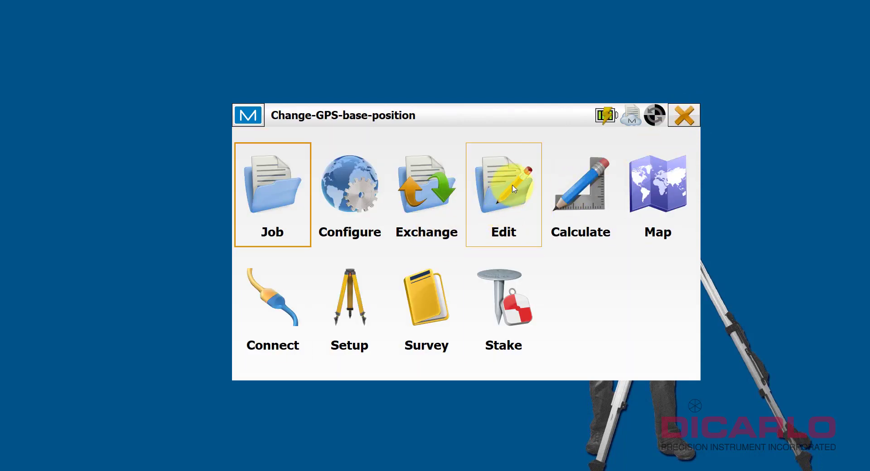
{"action": "left_click", "coordinate": [503, 183]}
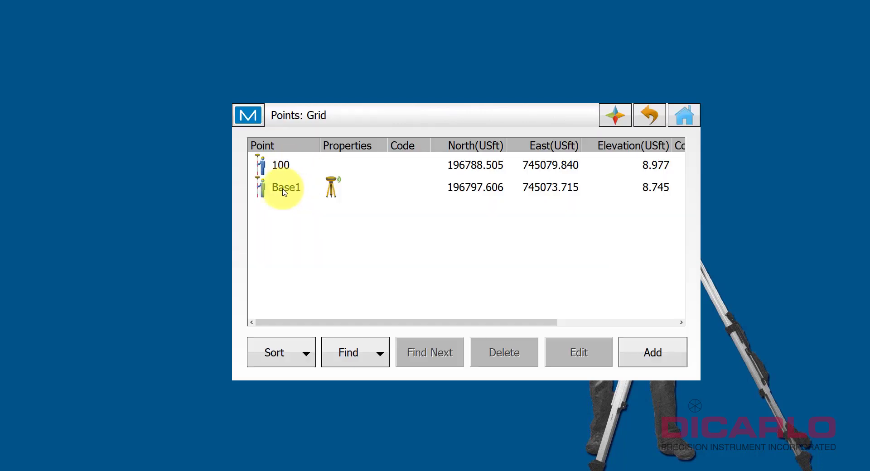
Step: From Base1, start a new point and name it Corrected
{"action": "left_click", "coordinate": [286, 187]}
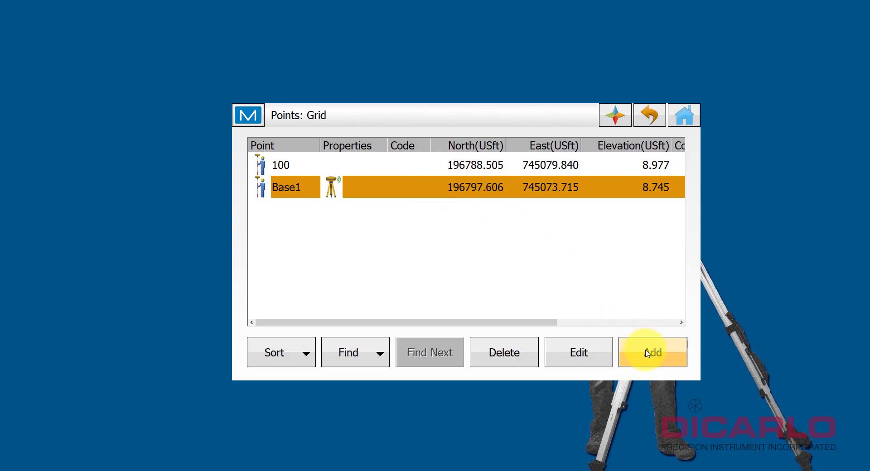
{"action": "left_click", "coordinate": [652, 353]}
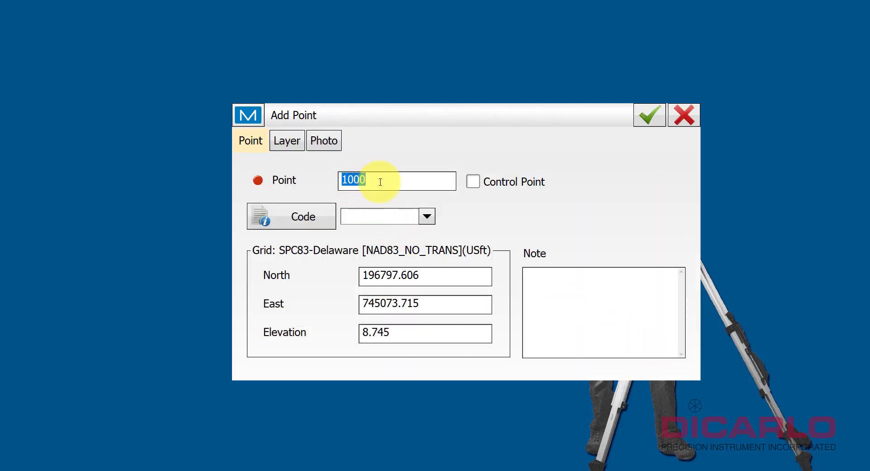
{"action": "type", "text": "Ca"}
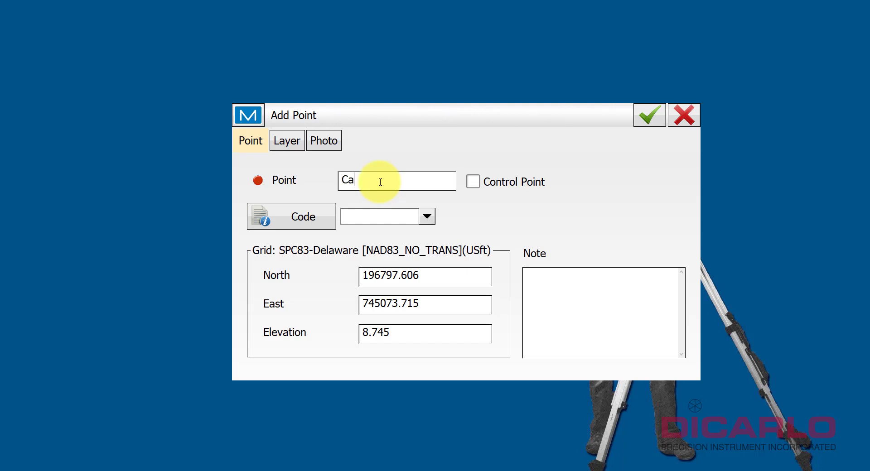
{"action": "key", "text": "Backspace"}
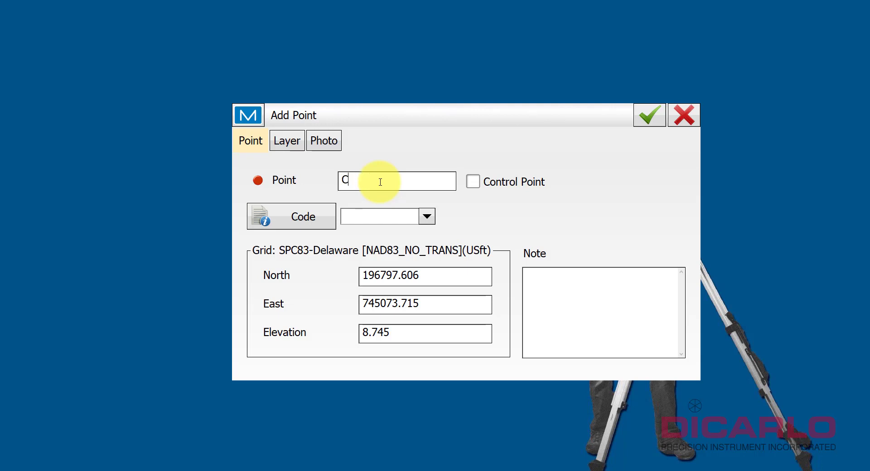
{"action": "type", "text": "orrected"}
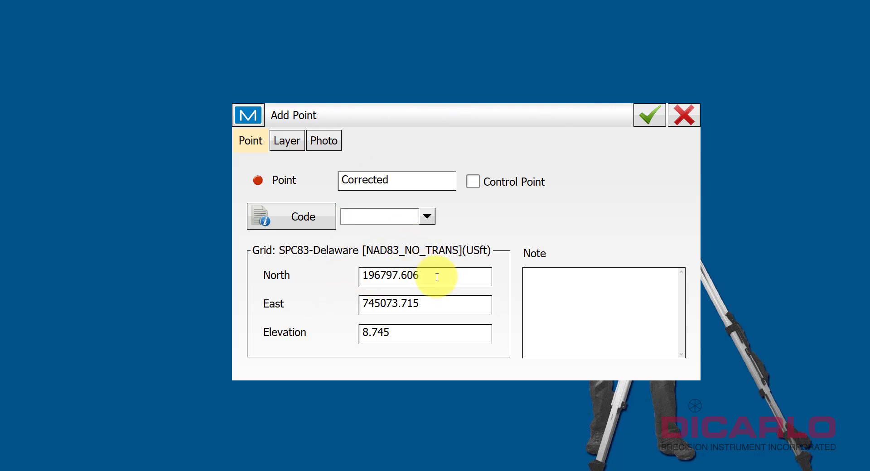
Step: Give Corrected North 196790, East 745060, elevation 0 and save it
{"action": "left_click", "coordinate": [424, 276]}
{"action": "type", "text": "196790"}
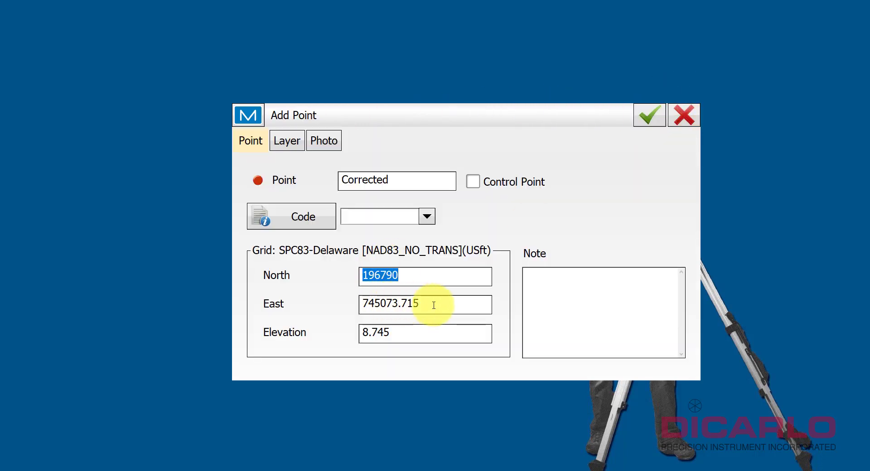
{"action": "left_click", "coordinate": [424, 305]}
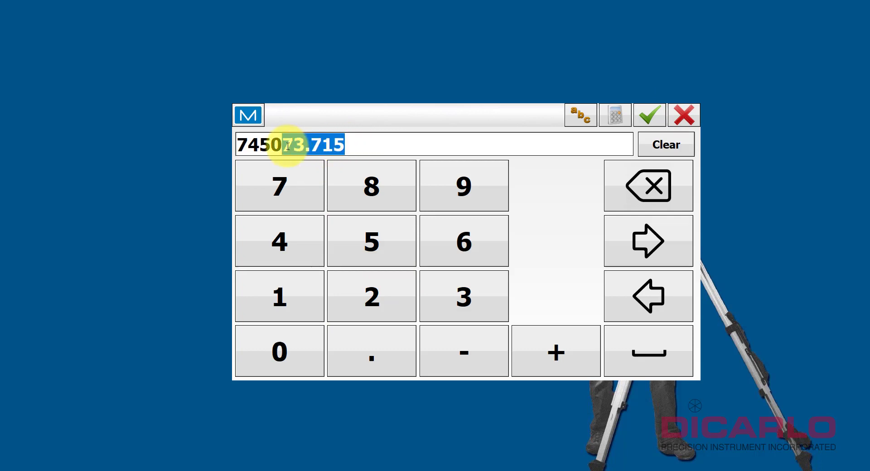
{"action": "left_click", "coordinate": [649, 115]}
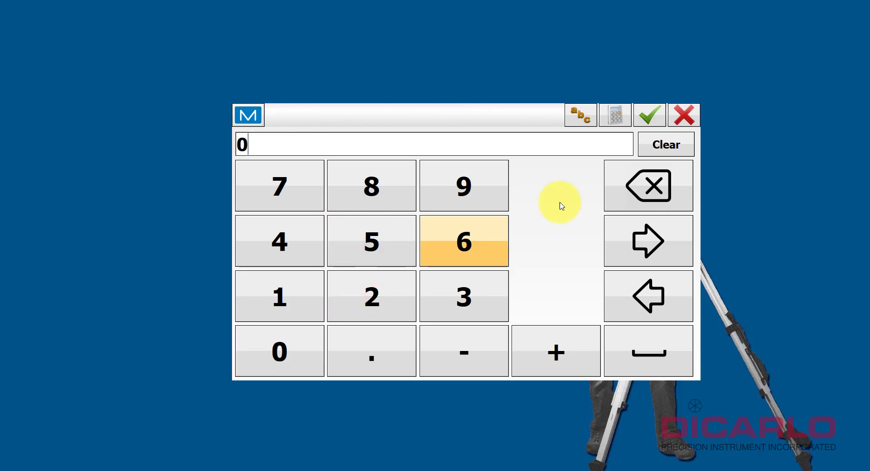
{"action": "left_click", "coordinate": [649, 115]}
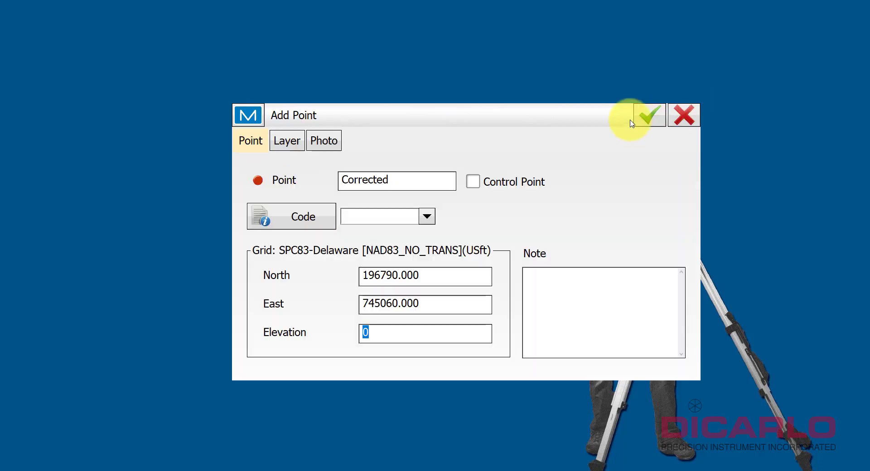
{"action": "left_click", "coordinate": [644, 115]}
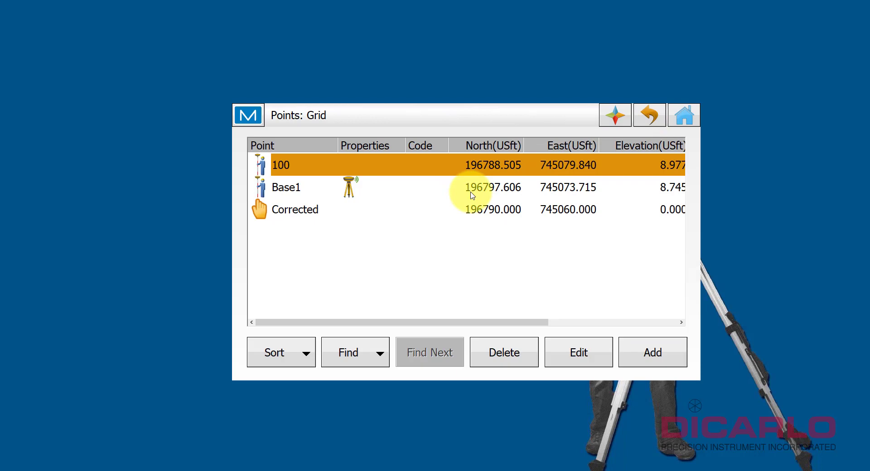
Step: Select the Corrected point and go back to the job's Edit menu
{"action": "left_click", "coordinate": [286, 186]}
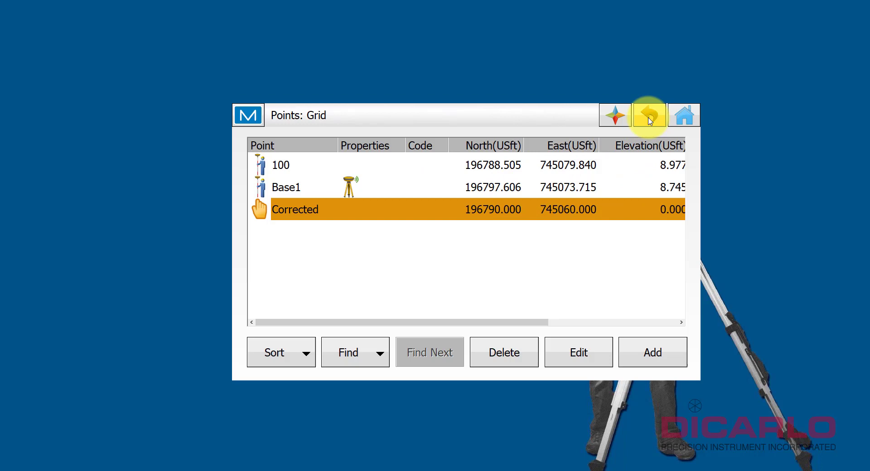
{"action": "left_click", "coordinate": [649, 115]}
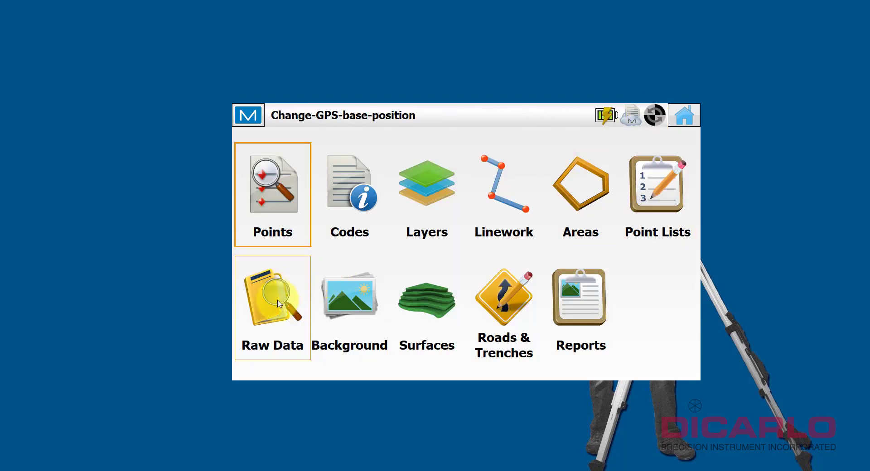
Step: In Raw Data, edit the Base1 record and bring up the job points list for its Point field
{"action": "left_click", "coordinate": [272, 297]}
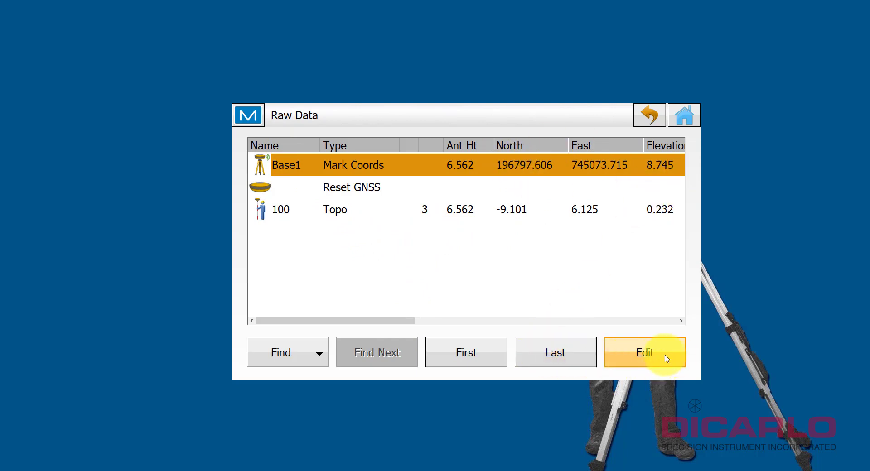
{"action": "left_click", "coordinate": [644, 353]}
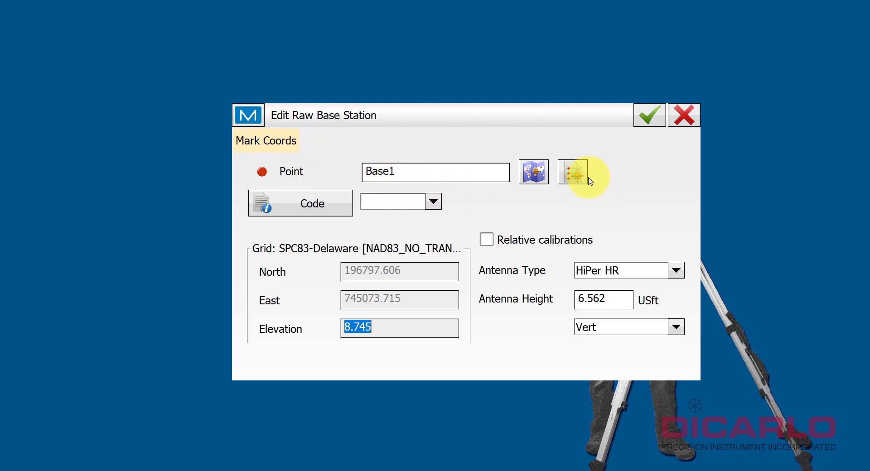
{"action": "left_click", "coordinate": [578, 172]}
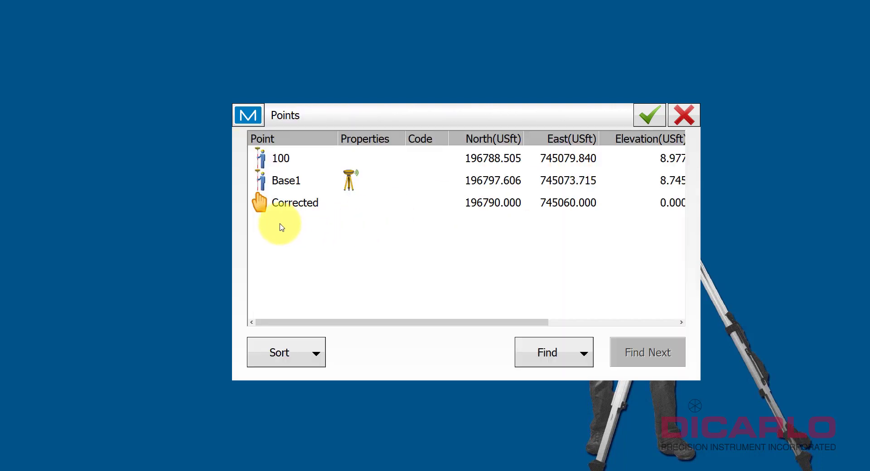
Step: Accept Corrected as the raw base station point and save the edited base record
{"action": "left_click", "coordinate": [295, 203]}
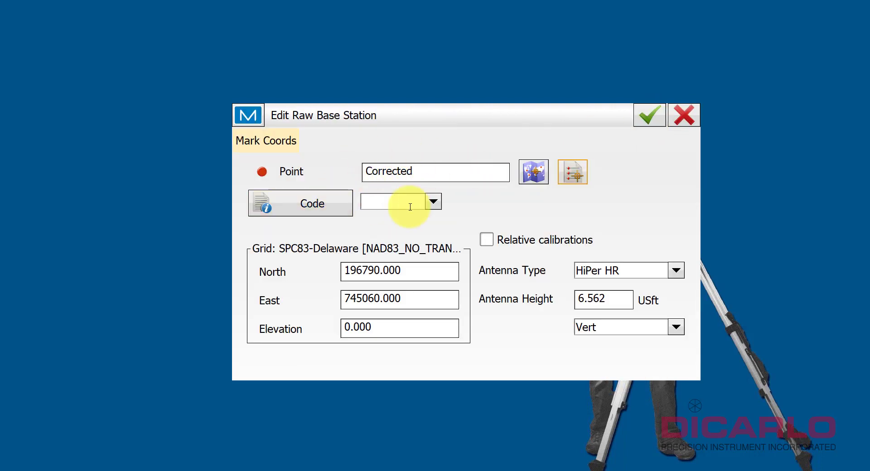
{"action": "left_click", "coordinate": [436, 171]}
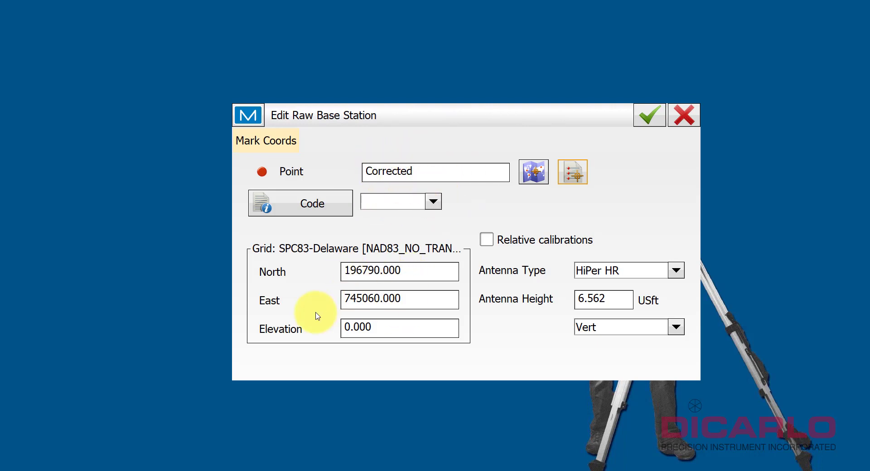
{"action": "left_click", "coordinate": [649, 115]}
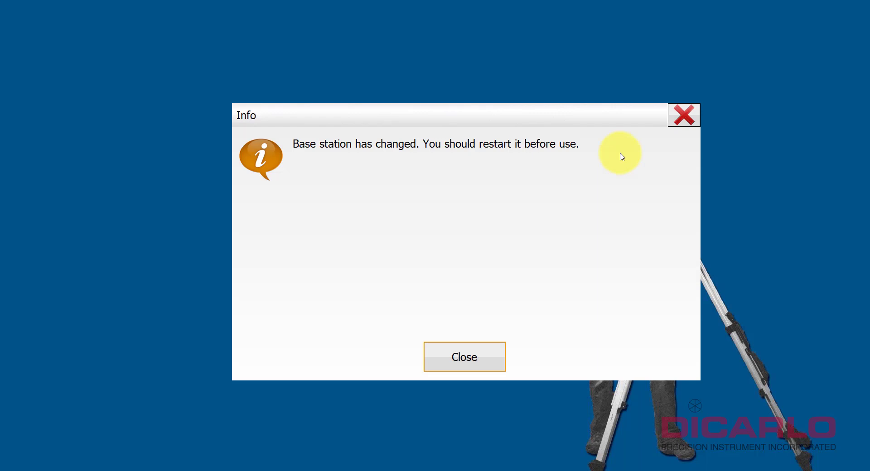
{"action": "mouse_move", "coordinate": [484, 155]}
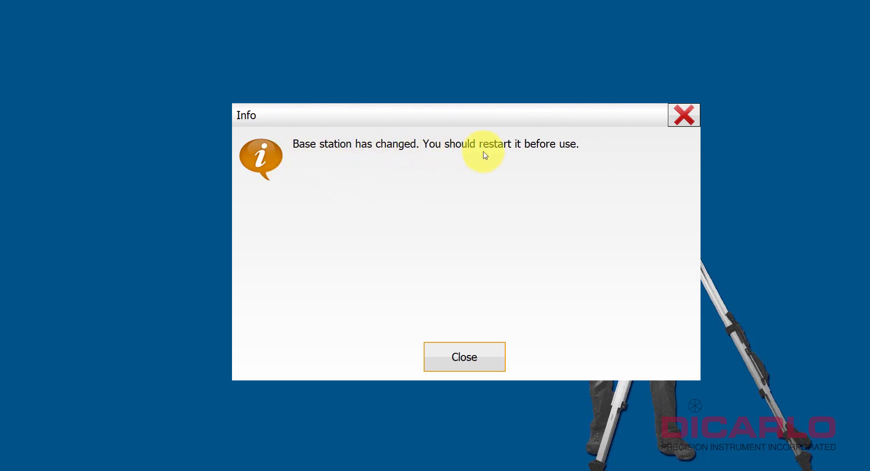
{"action": "mouse_move", "coordinate": [464, 357]}
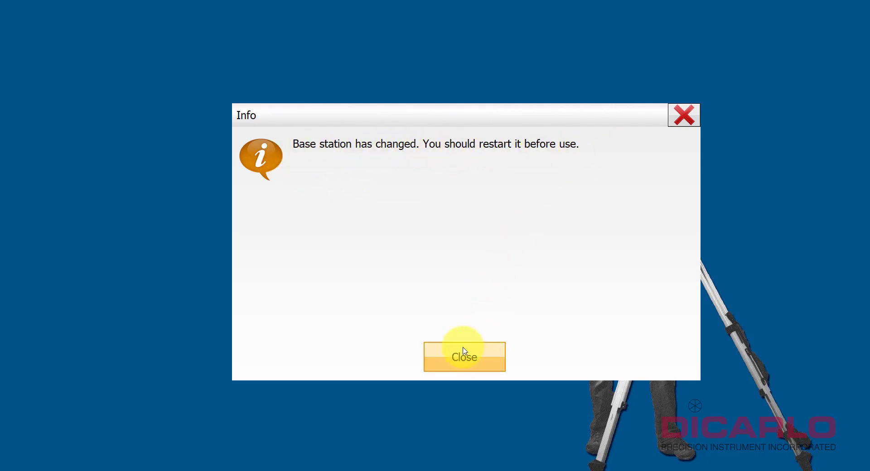
Step: Close the base-station-changed notice and return from Raw Data to the Edit menu
{"action": "left_click", "coordinate": [464, 357]}
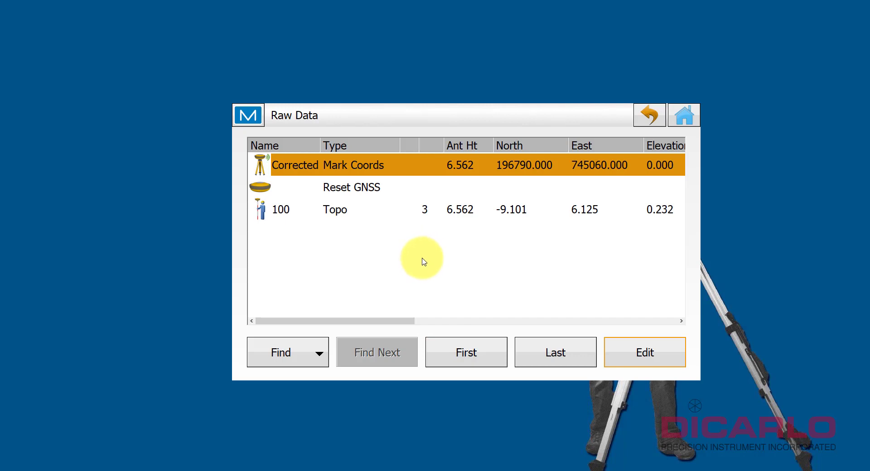
{"action": "mouse_move", "coordinate": [433, 255]}
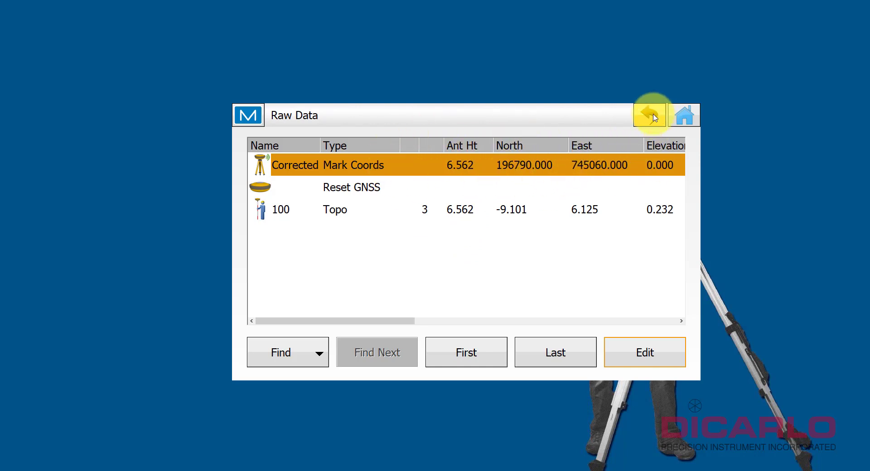
{"action": "left_click", "coordinate": [651, 115]}
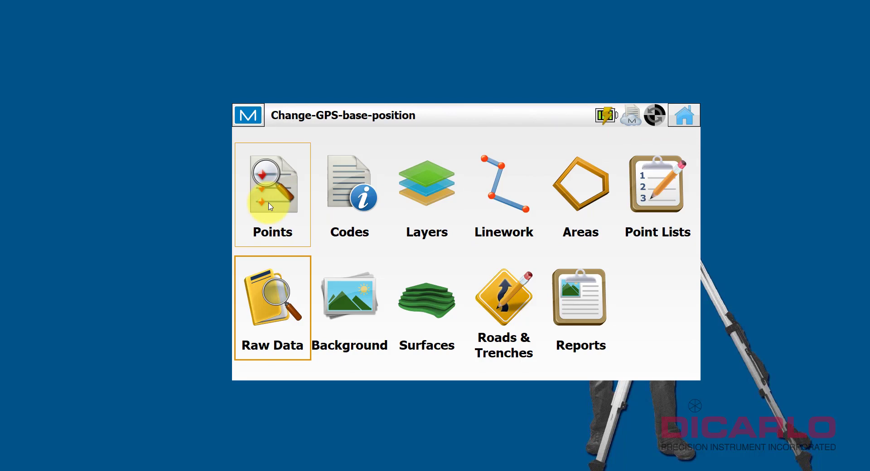
Step: View point 100 in the Points list to compare its coordinates with Base1 and Corrected
{"action": "left_click", "coordinate": [272, 186]}
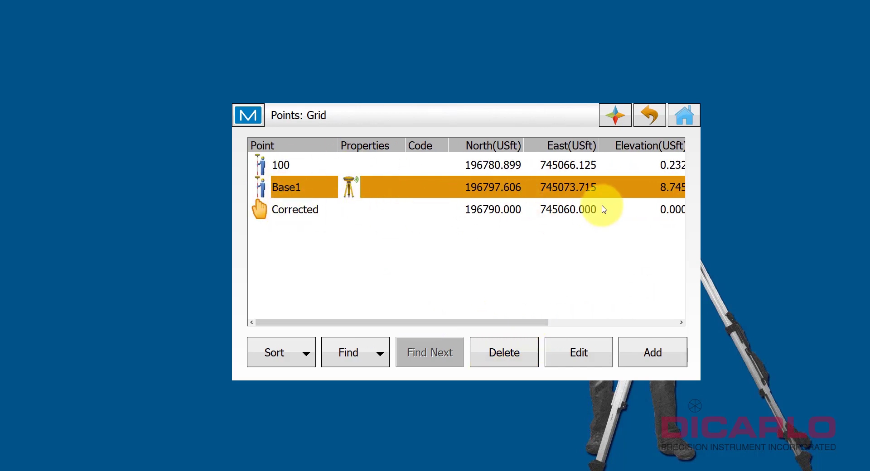
{"action": "left_click", "coordinate": [280, 165]}
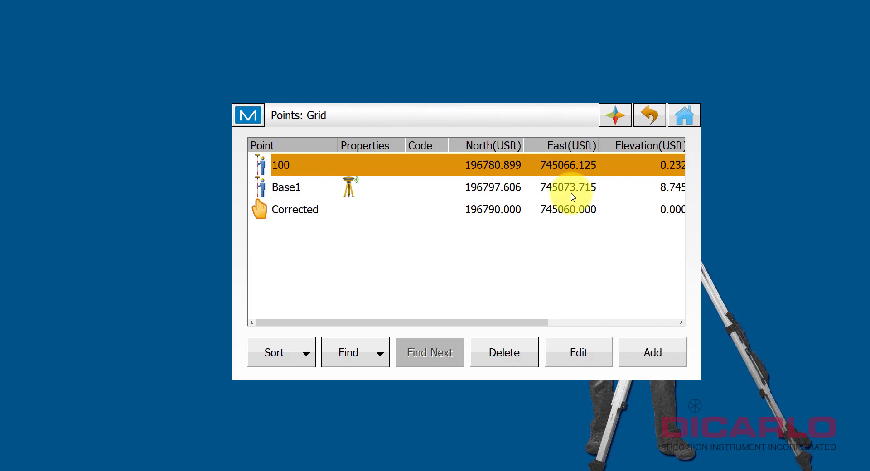
{"action": "mouse_move", "coordinate": [563, 213]}
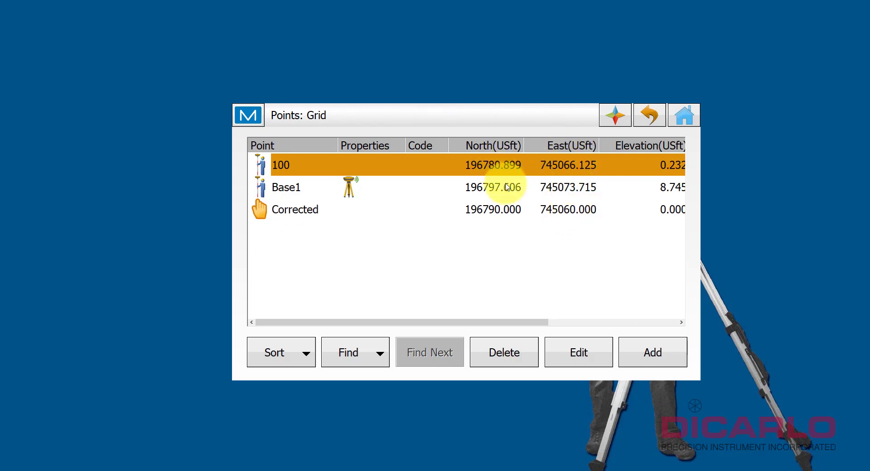
{"action": "mouse_move", "coordinate": [521, 169]}
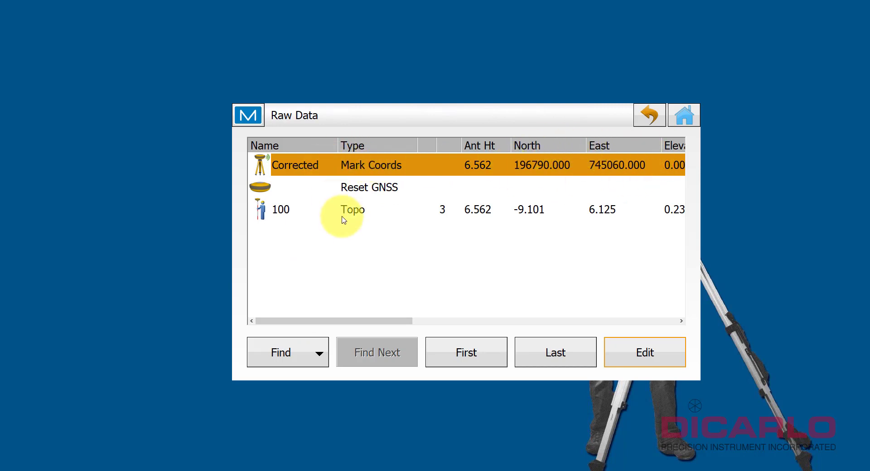
Step: Check the 100 Topo raw record and the Points list, then back out to the main menu
{"action": "left_click", "coordinate": [352, 210]}
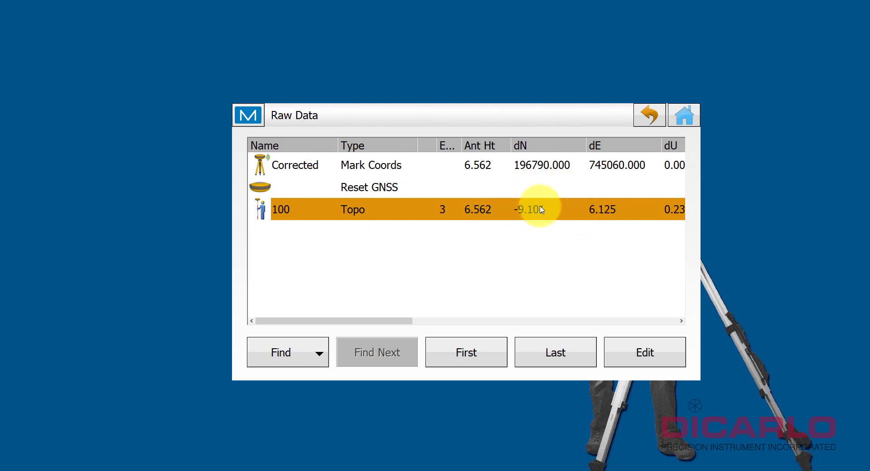
{"action": "mouse_move", "coordinate": [500, 169]}
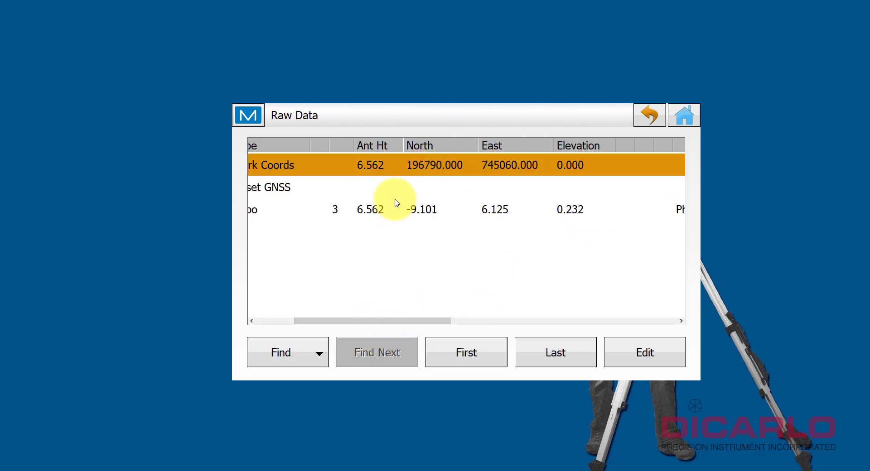
{"action": "mouse_move", "coordinate": [430, 149]}
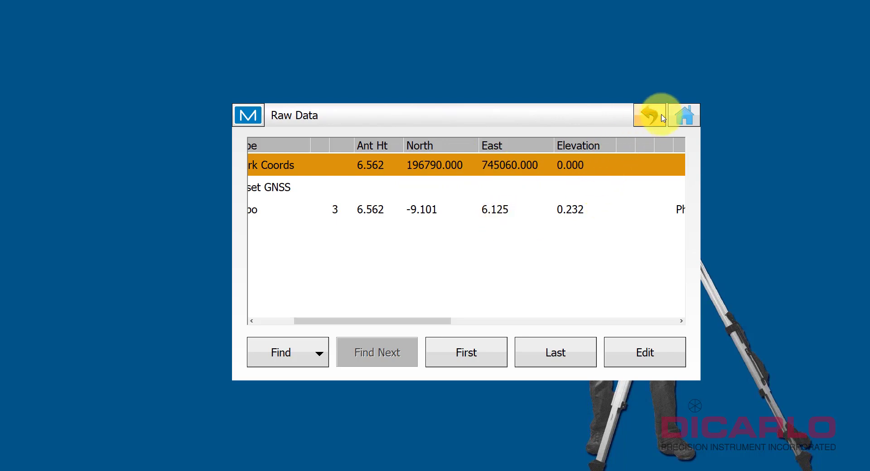
{"action": "left_click", "coordinate": [651, 115]}
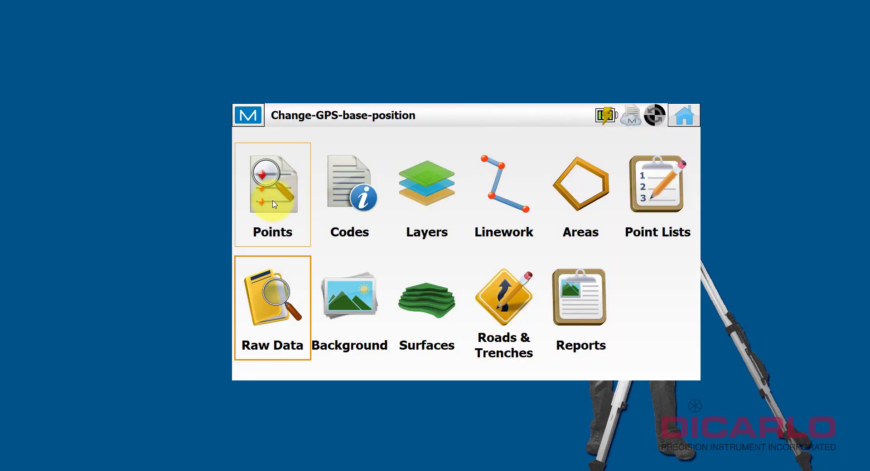
{"action": "left_click", "coordinate": [273, 183]}
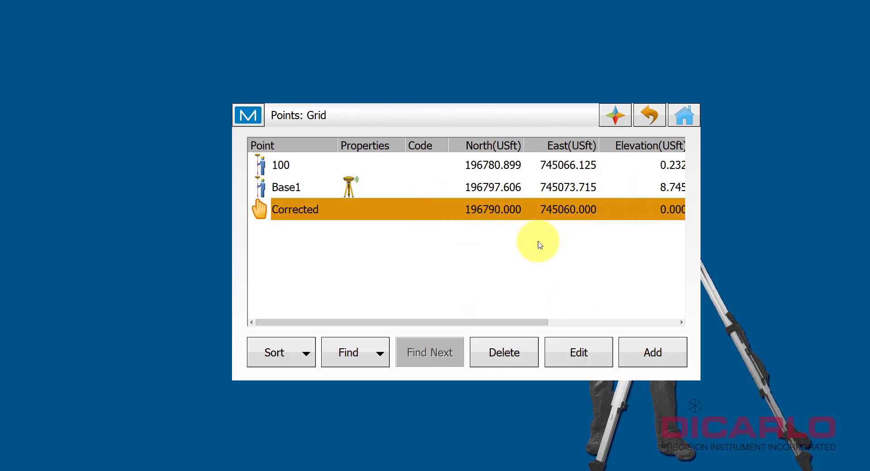
{"action": "left_click", "coordinate": [683, 116]}
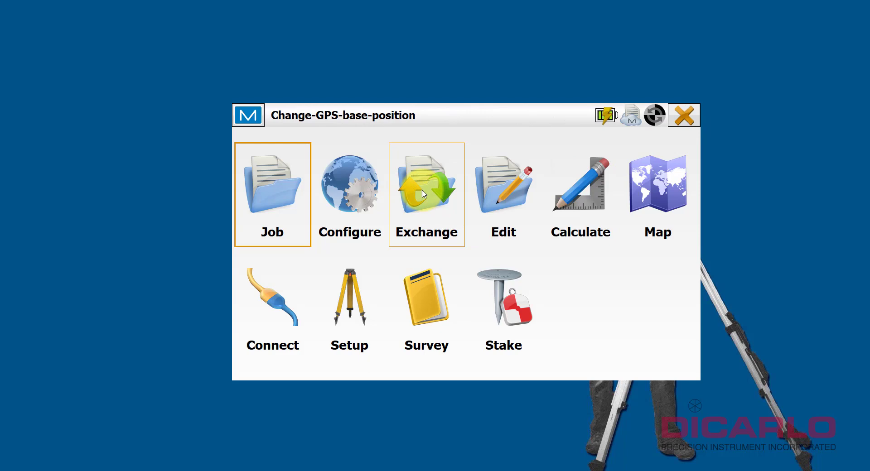
{"action": "mouse_move", "coordinate": [459, 169]}
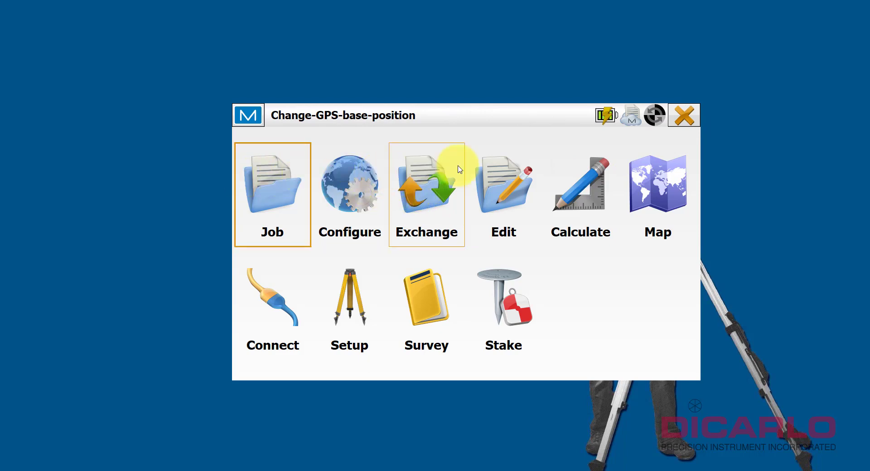
{"action": "left_click", "coordinate": [426, 194]}
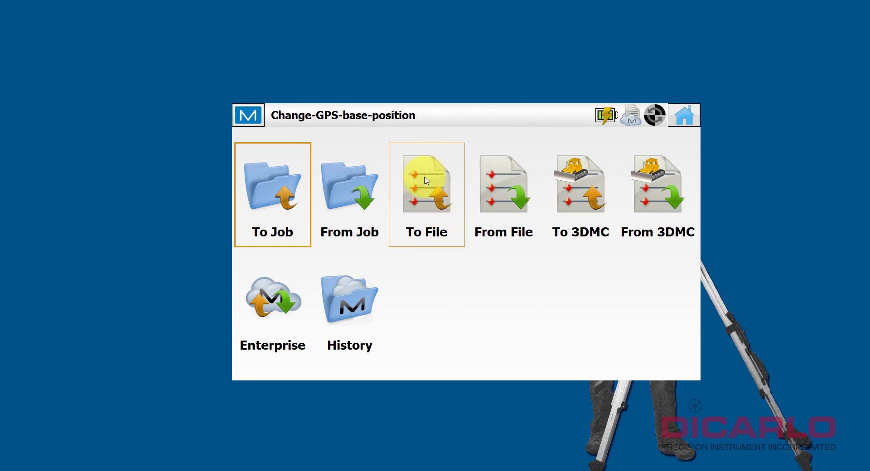
{"action": "mouse_move", "coordinate": [528, 181]}
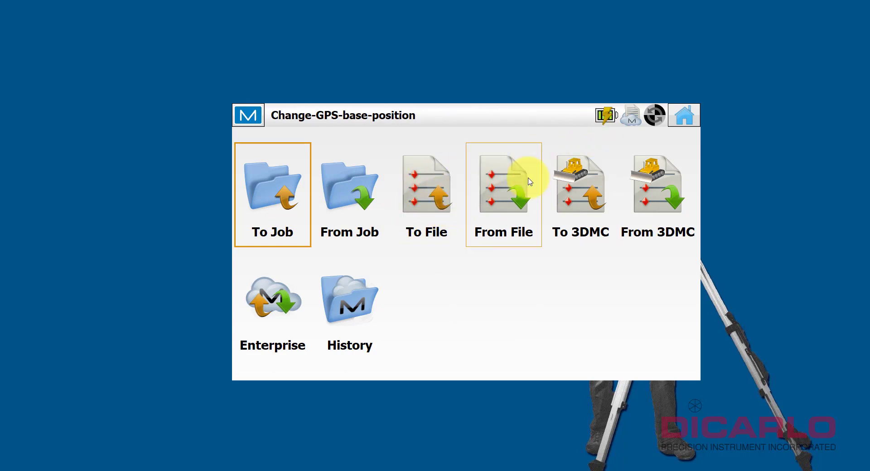
{"action": "left_click", "coordinate": [683, 115]}
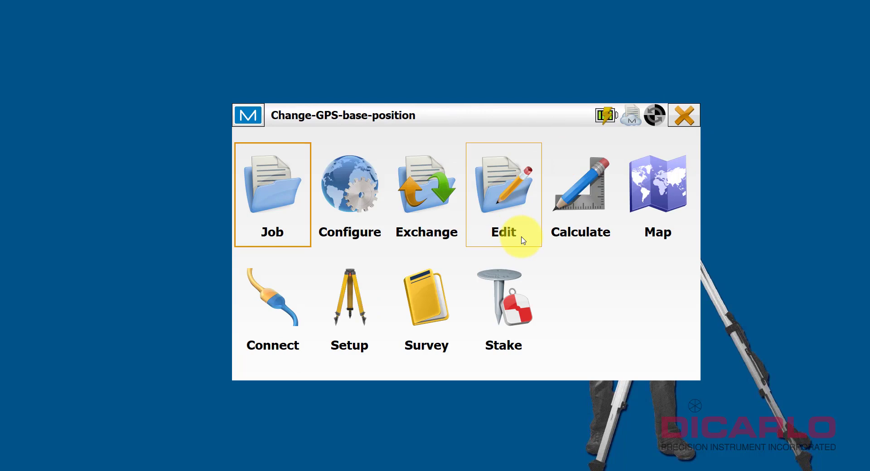